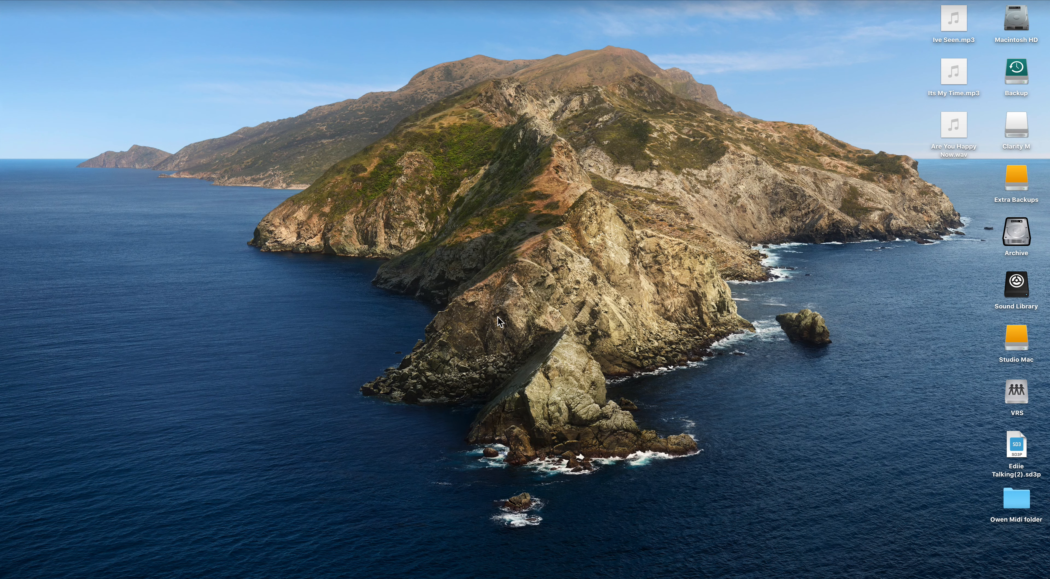
mouse_move(525, 345)
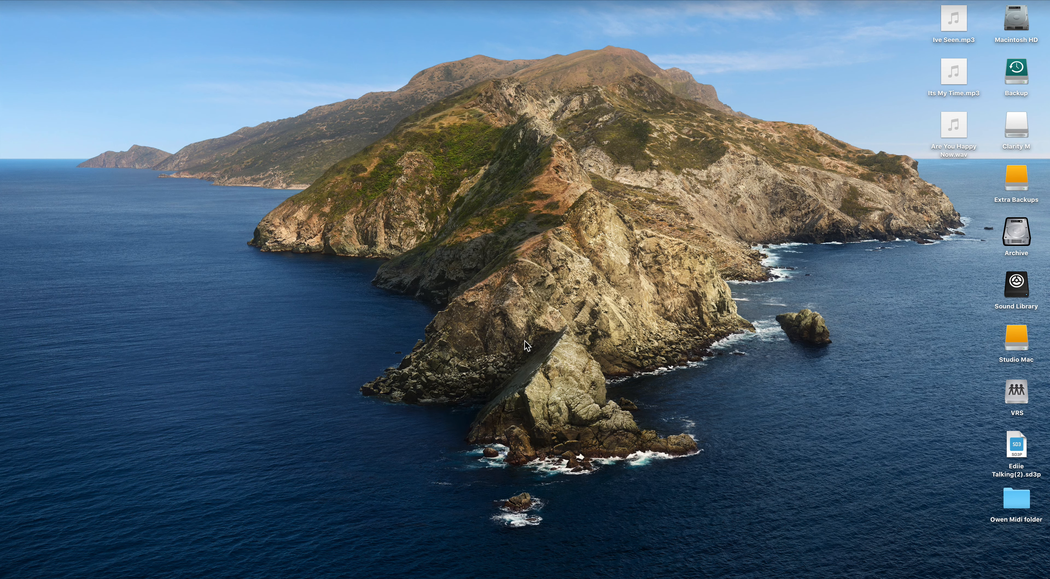
mouse_move(579, 328)
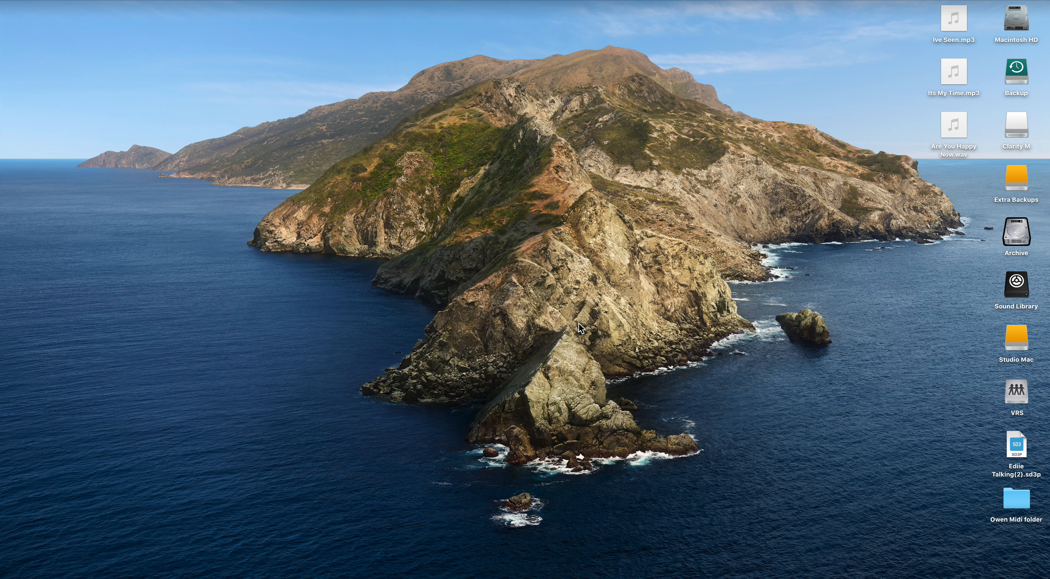
- Launch Superior Drummer 3 from Applications > Toontrack and close the Finder window
double_click(1015, 20)
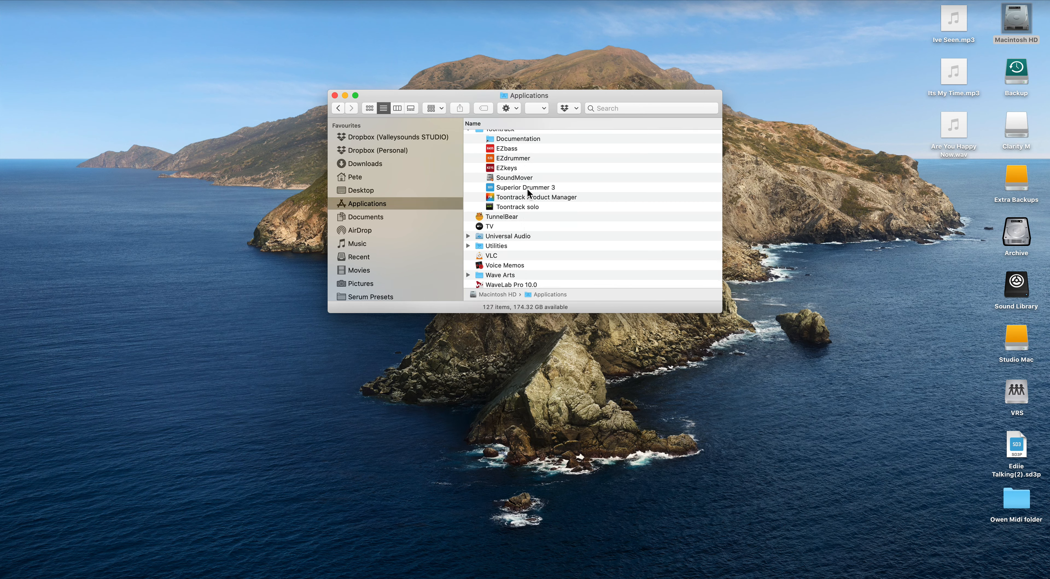
left_click(525, 188)
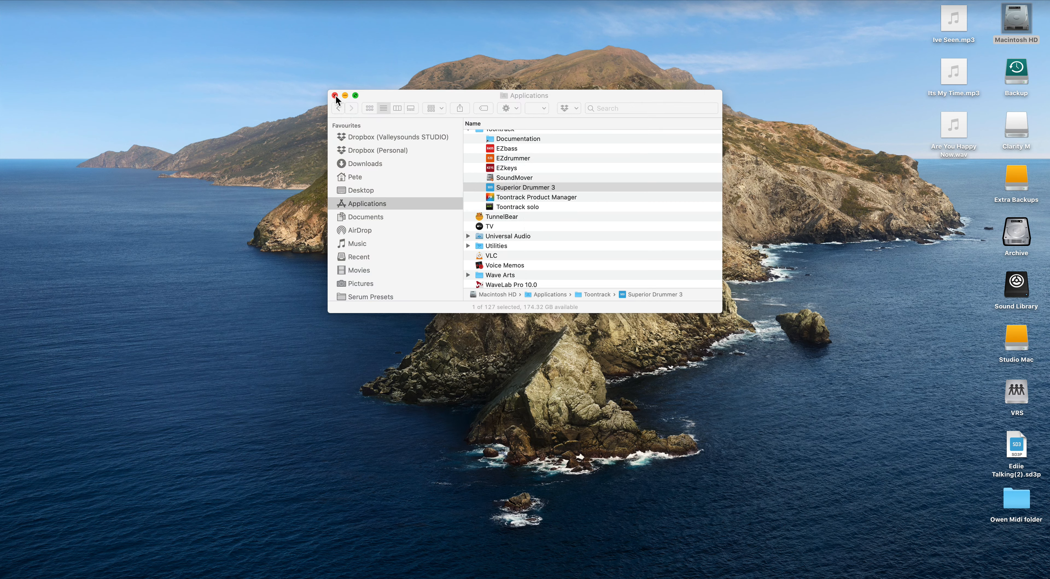
left_click(335, 96)
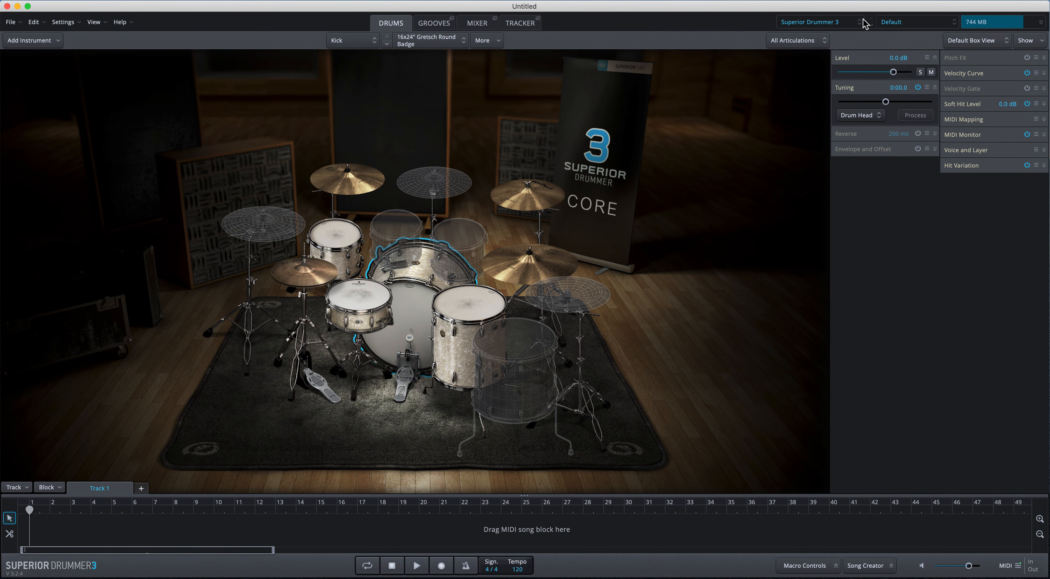
- Load the Legacy of Rock library and bring up the preset list for Modern Radio
left_click(810, 21)
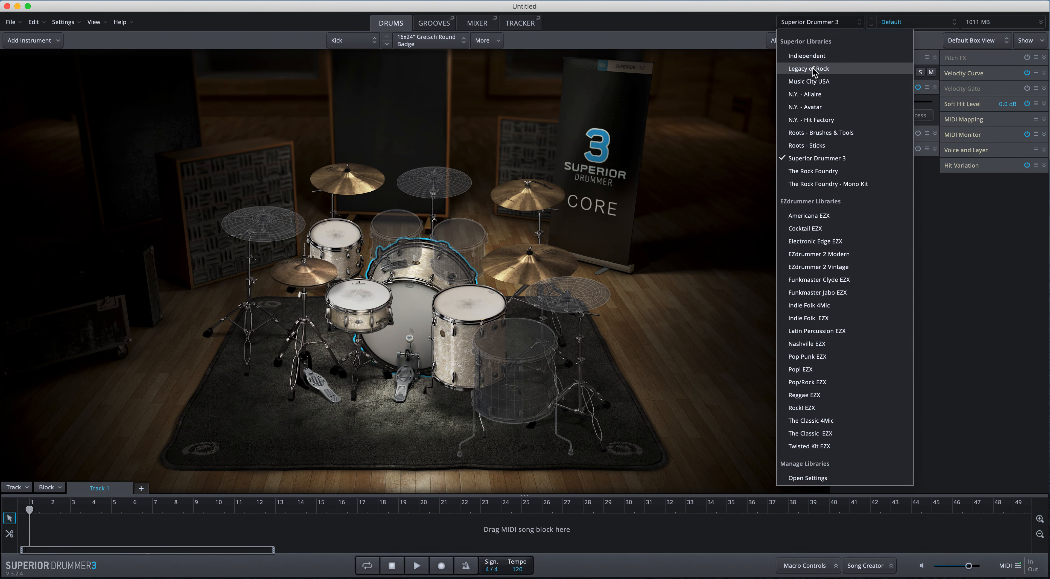
left_click(807, 68)
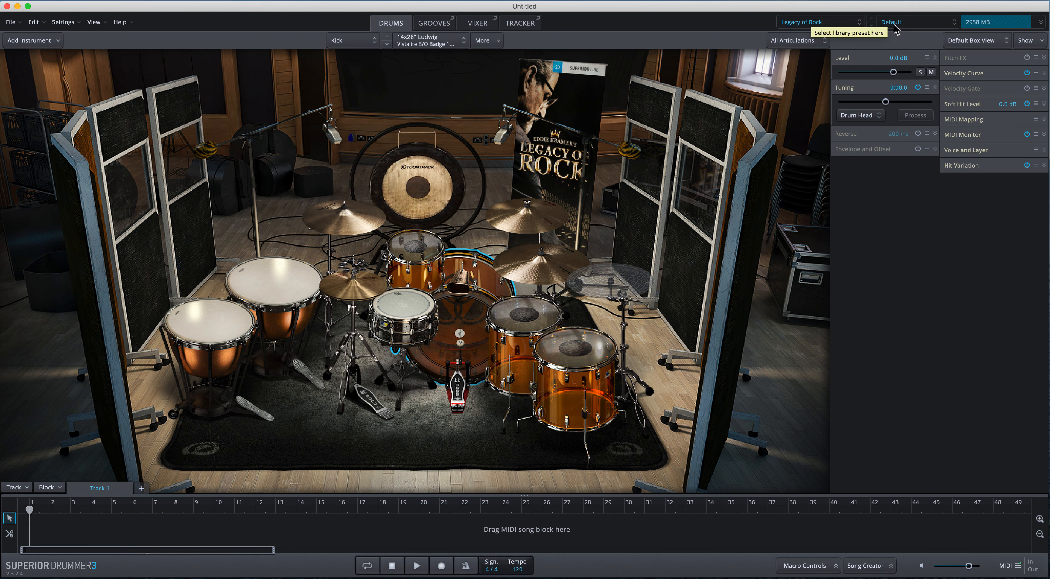
left_click(913, 21)
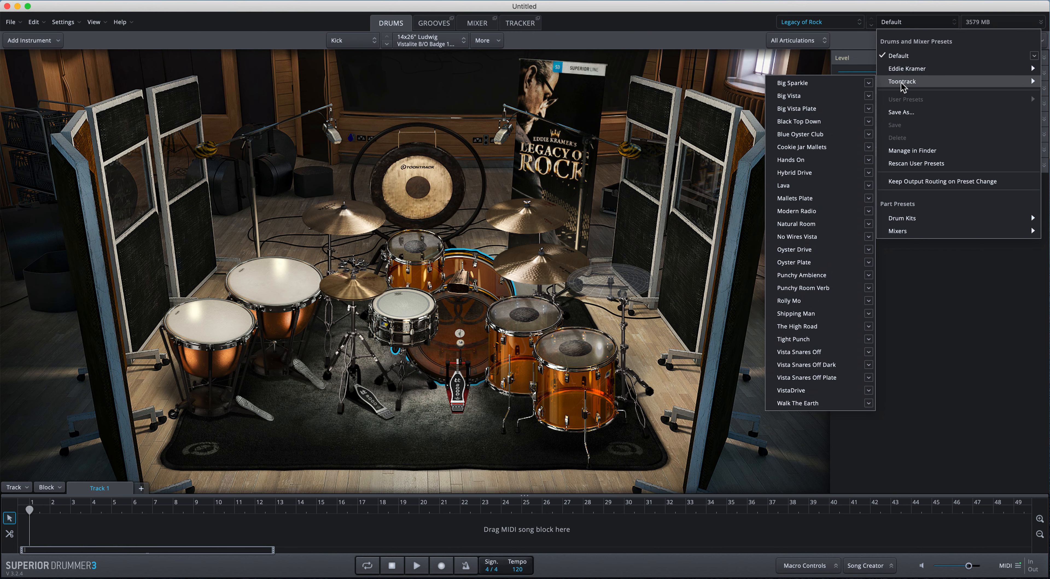
mouse_move(800, 211)
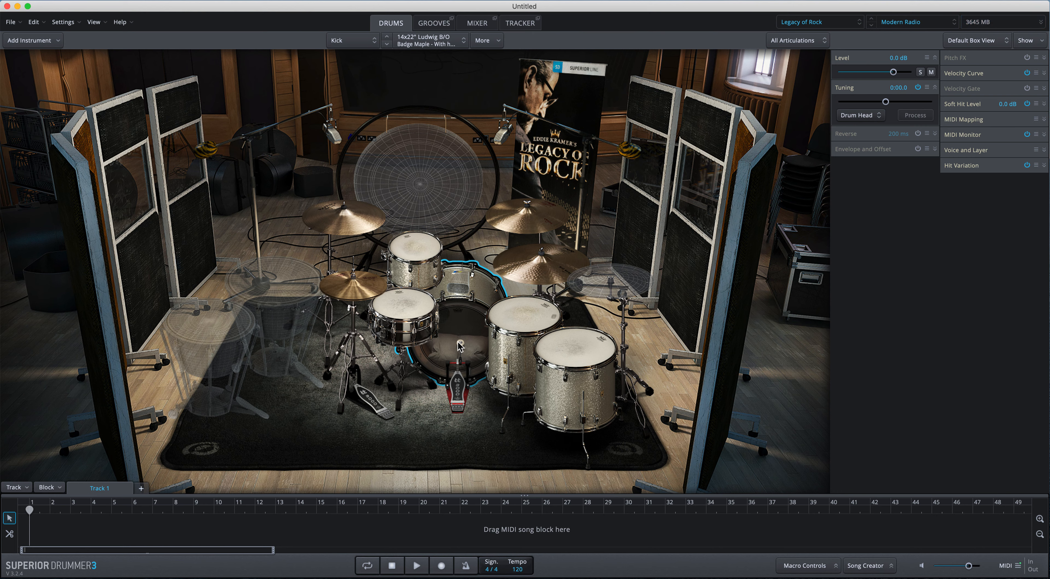
left_click(414, 261)
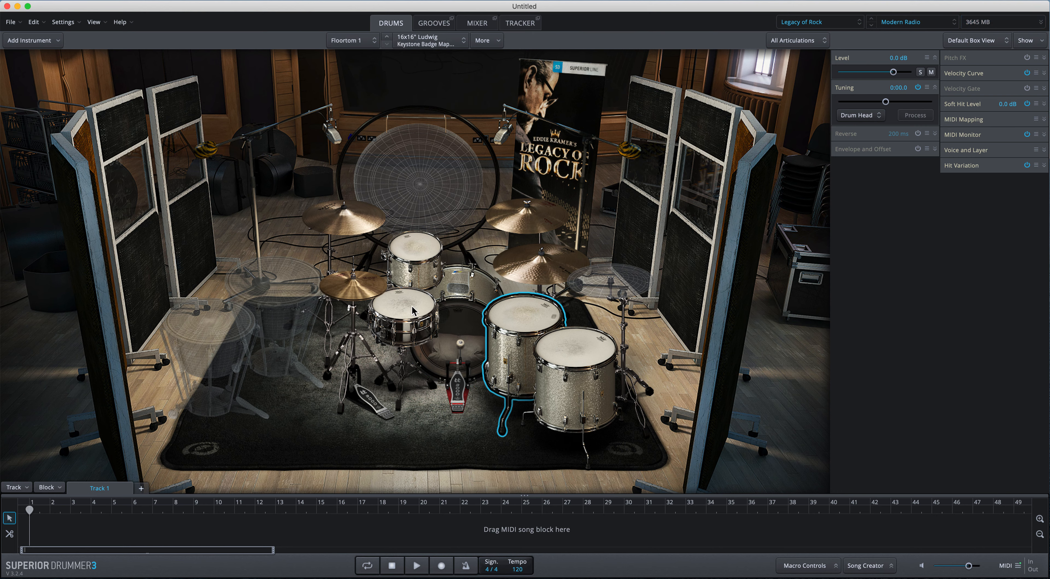
left_click(344, 217)
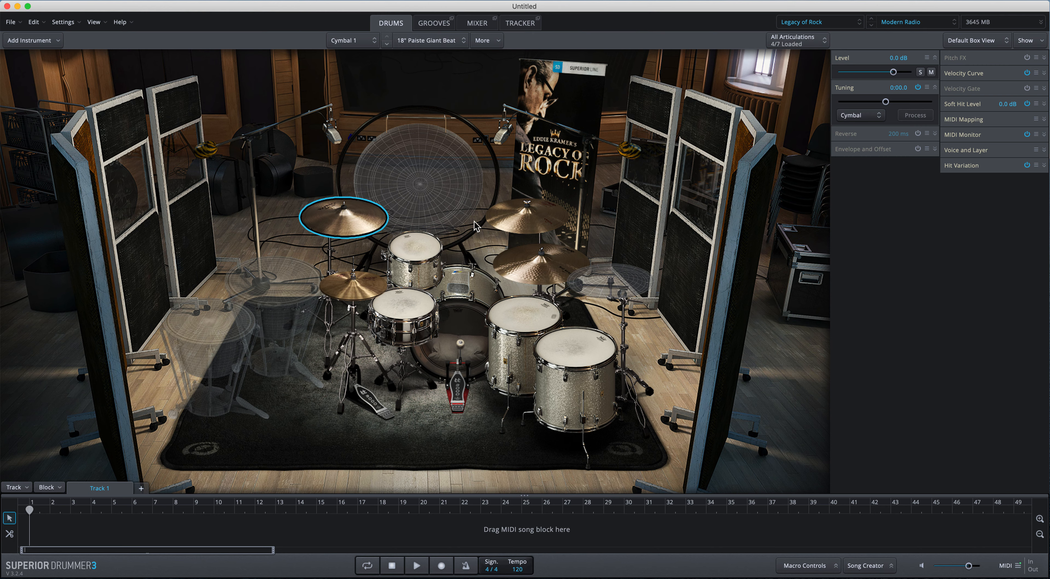
left_click(525, 215)
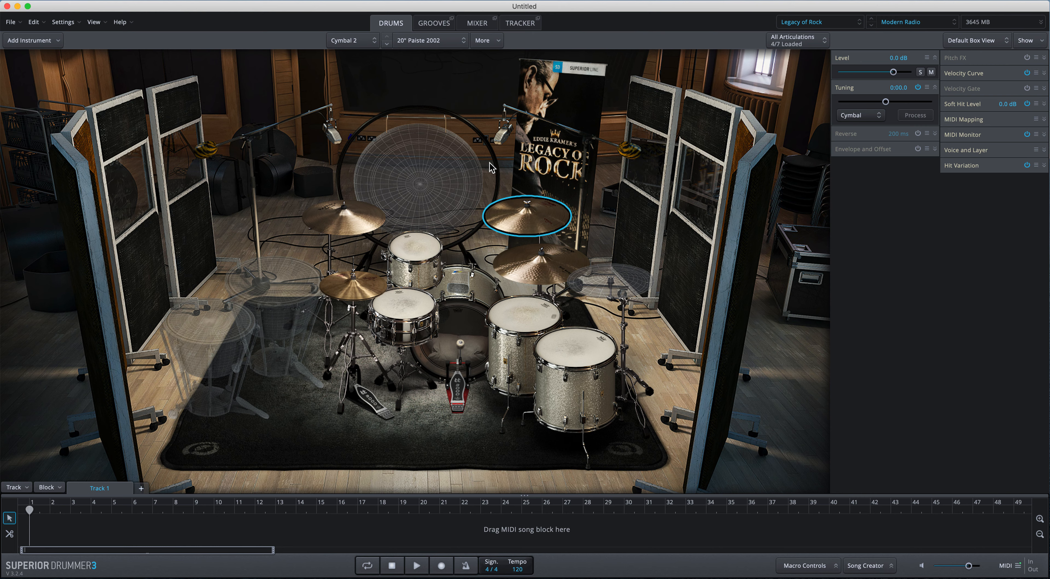
mouse_move(459, 108)
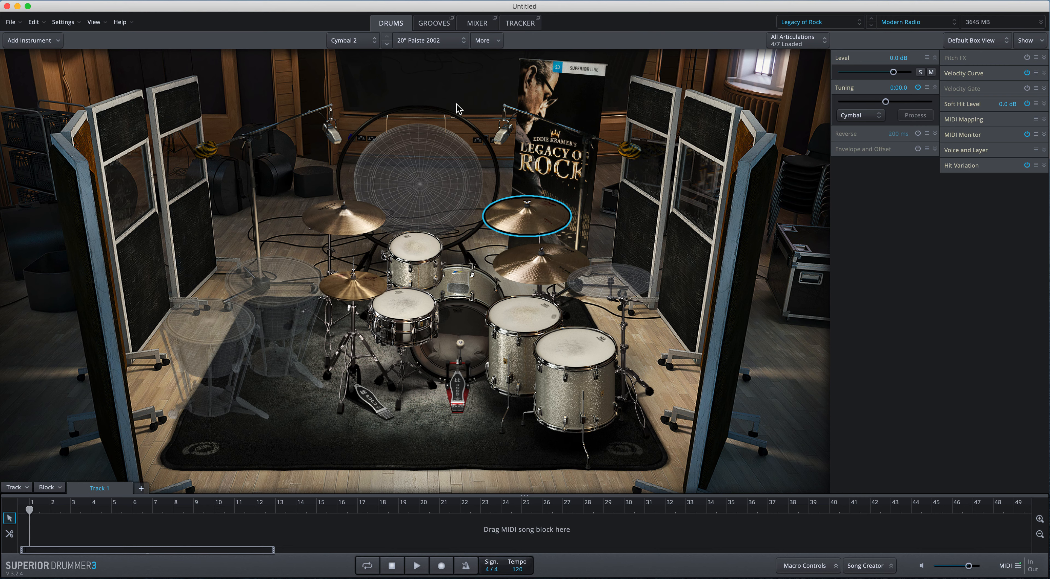
mouse_move(474, 93)
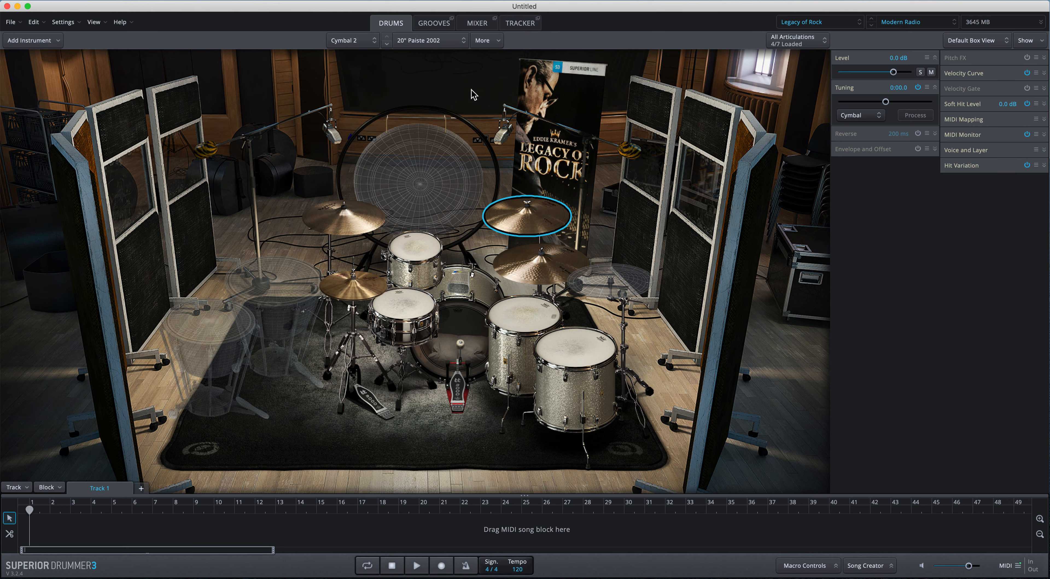
left_click(477, 21)
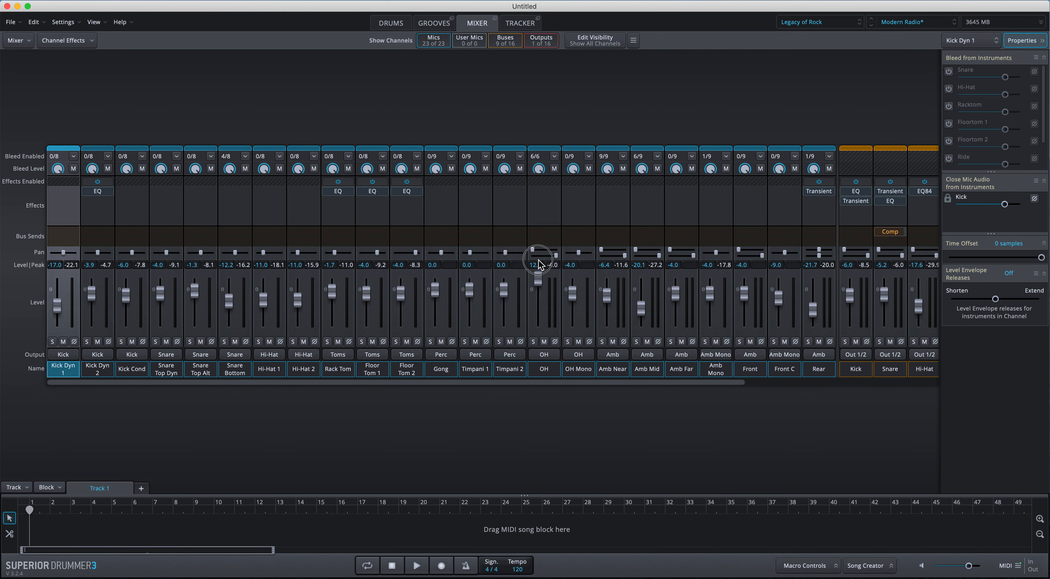
mouse_move(611, 305)
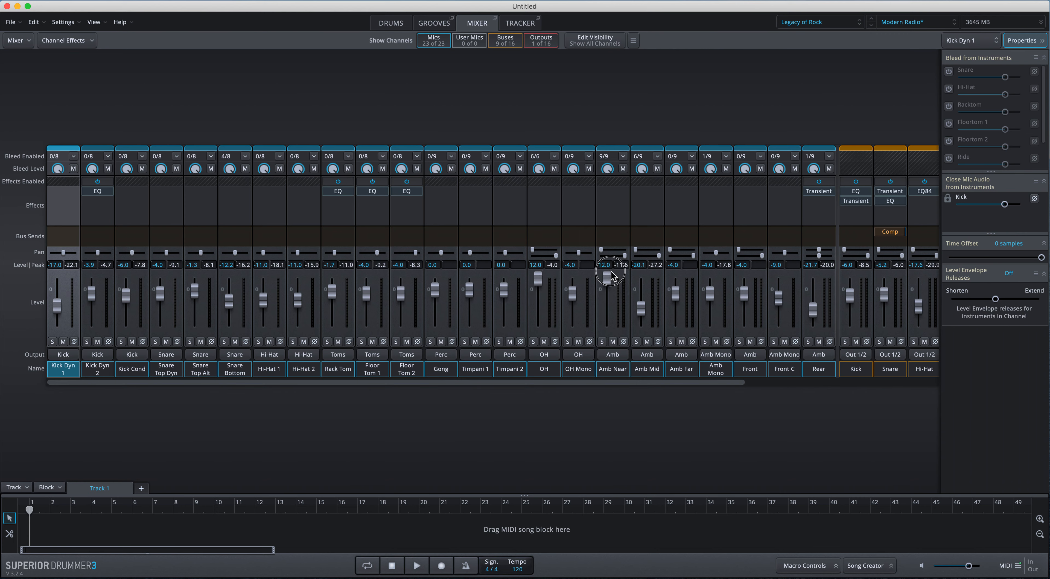
- Insert a Classic Compressor with 15 dB makeup gain on the OH channel
left_click(543, 191)
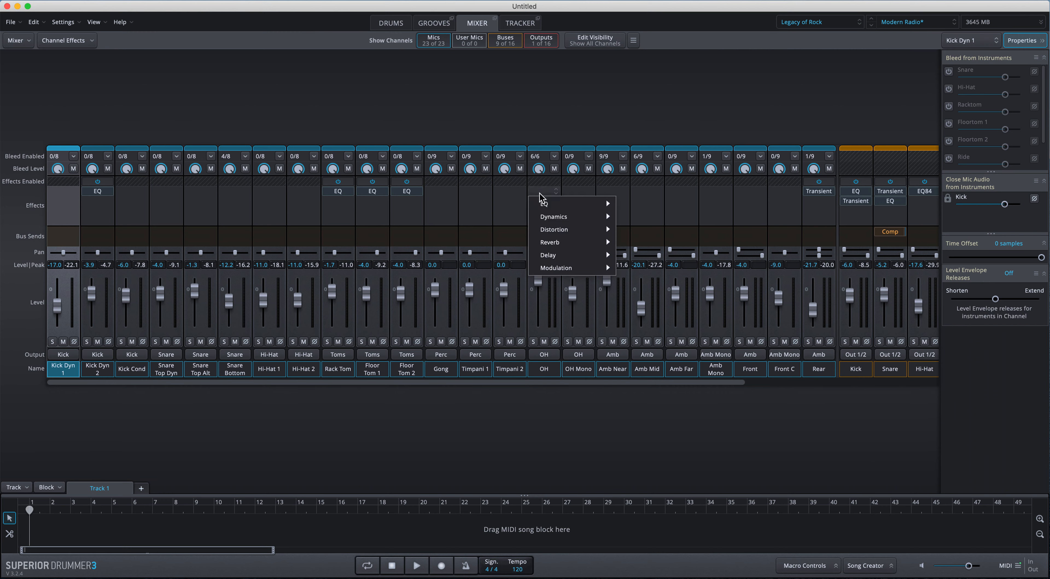
mouse_move(653, 222)
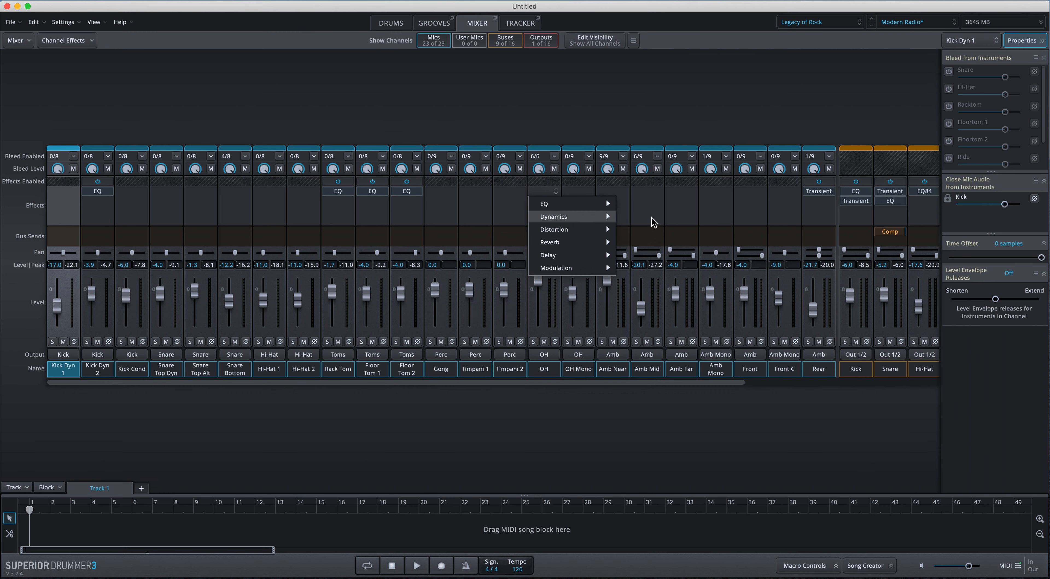
left_click(553, 216)
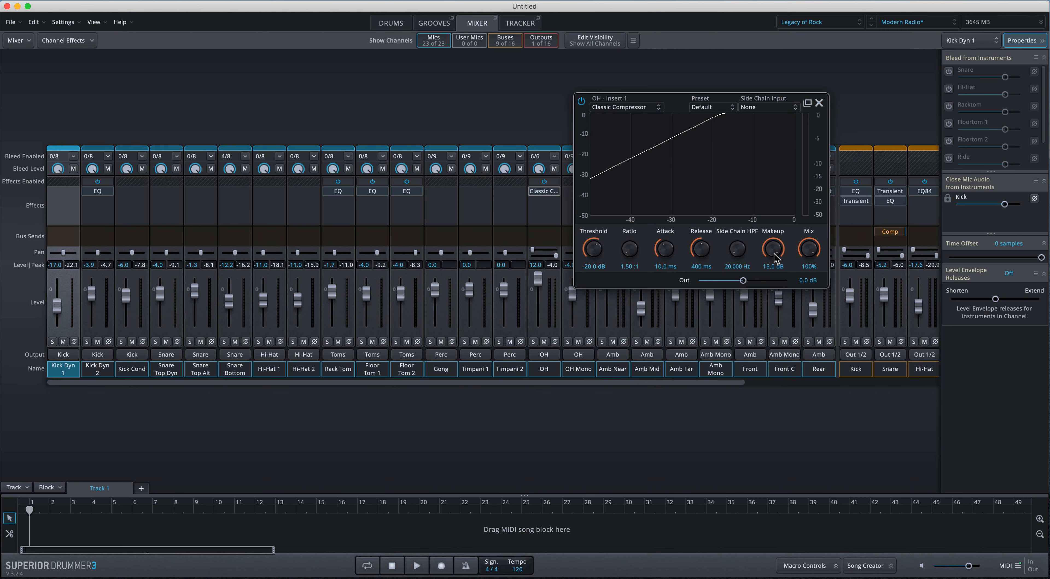
mouse_move(823, 110)
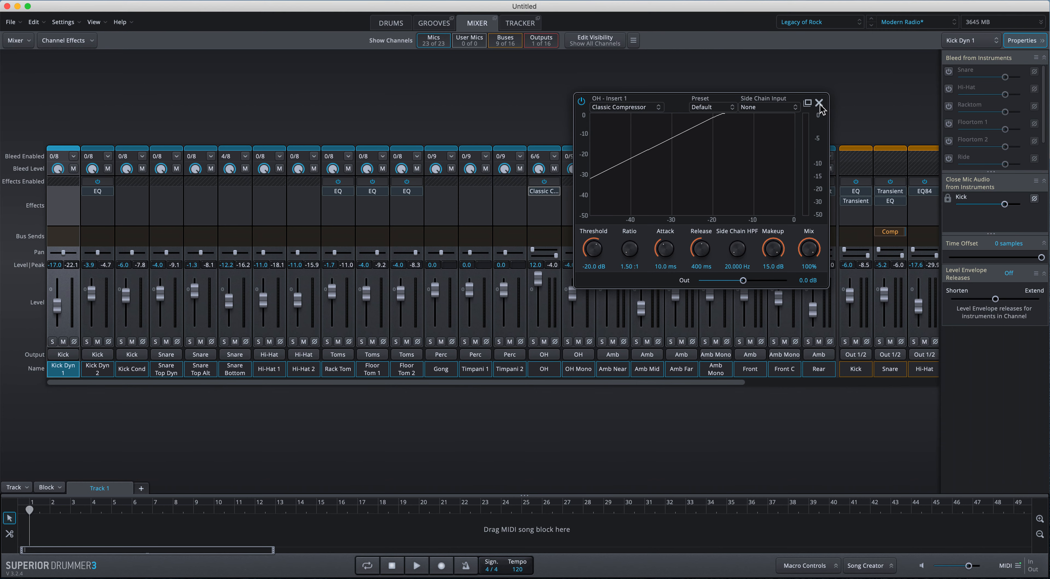
left_click(818, 104)
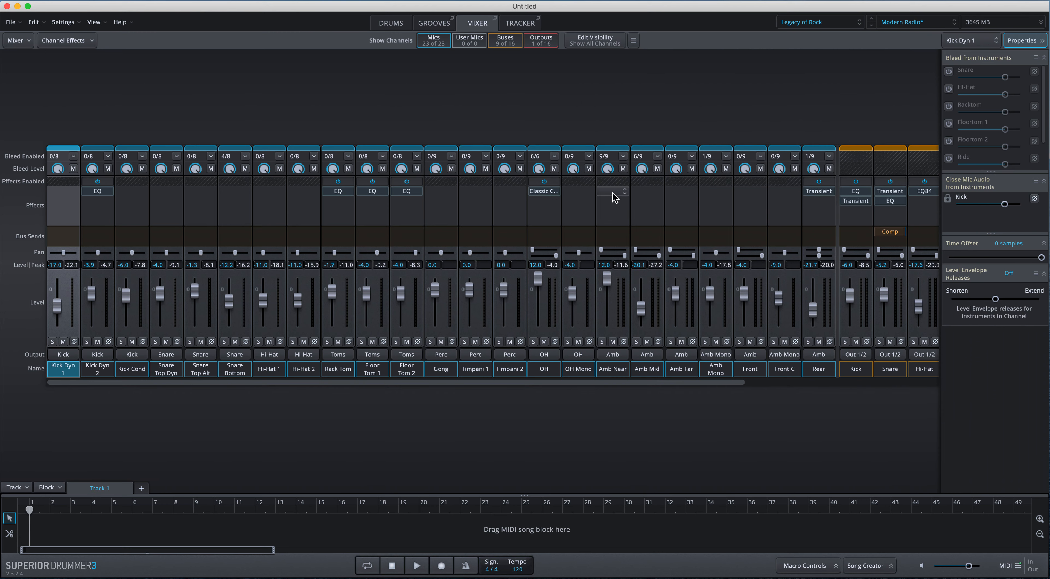
- Insert a Classic Compressor with 15 dB makeup gain on the Amb Near channel
left_click(612, 191)
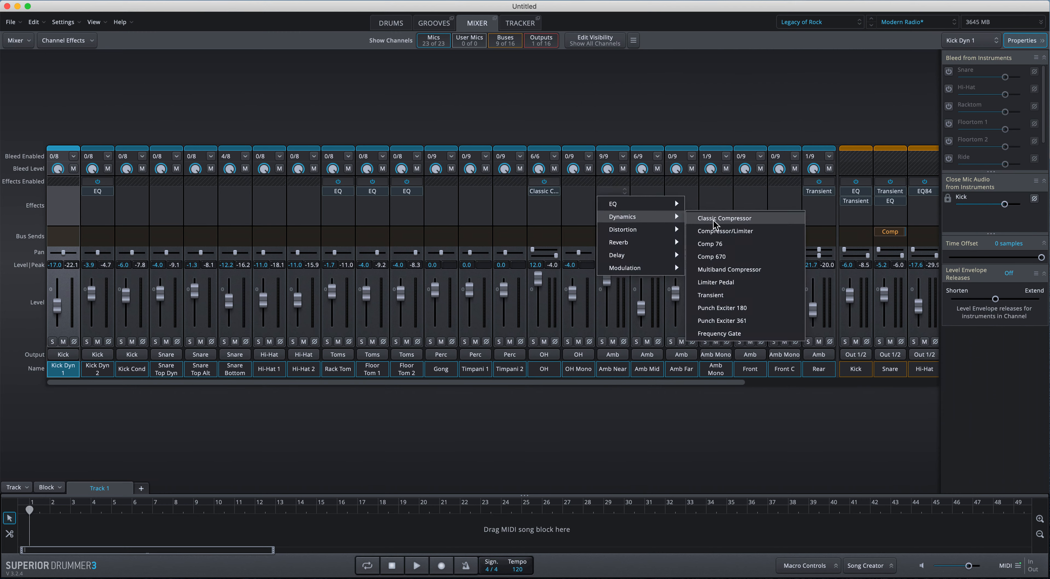
left_click(722, 217)
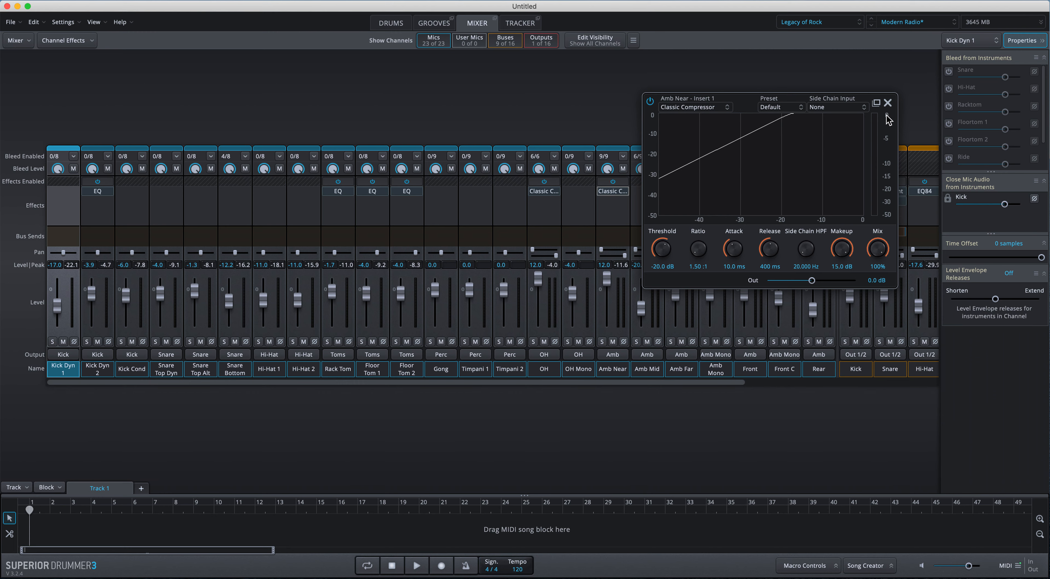
left_click(886, 102)
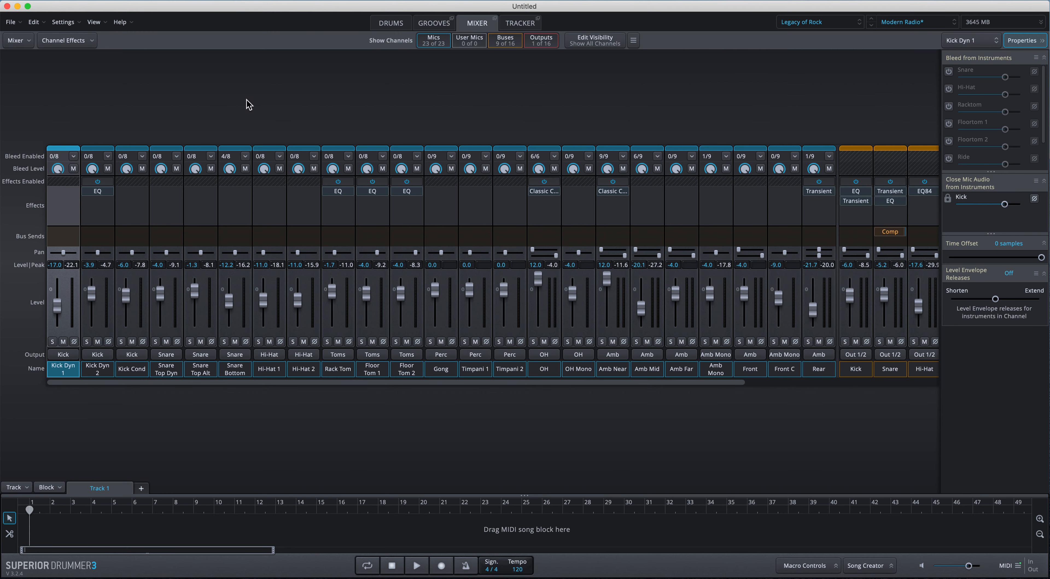
mouse_move(123, 92)
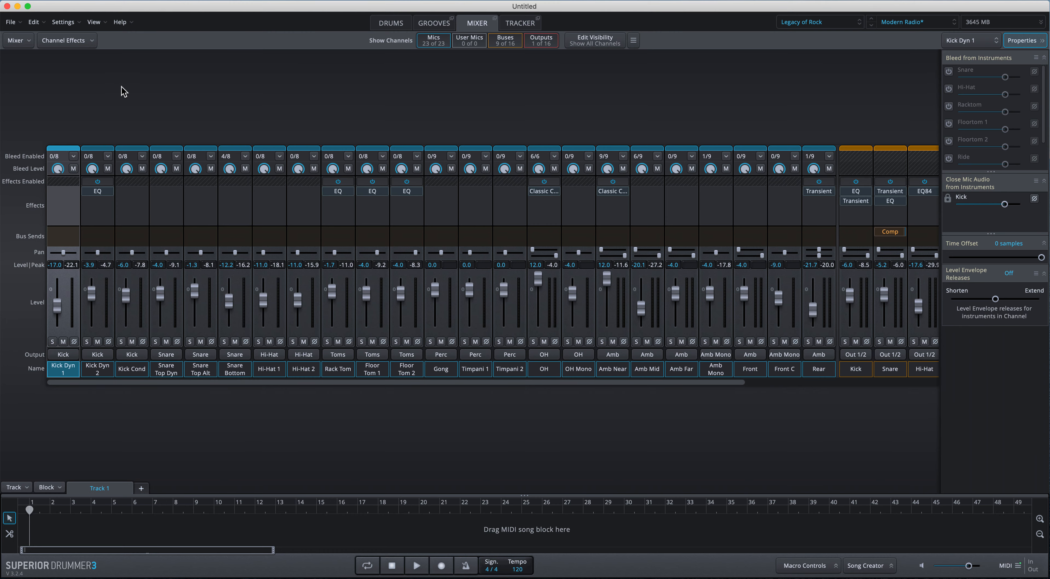
left_click(95, 21)
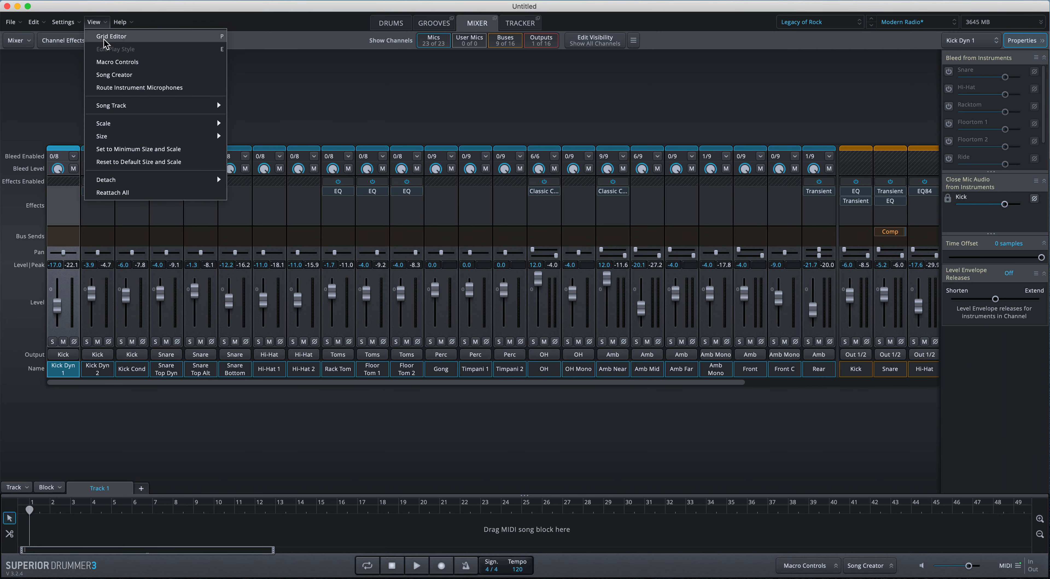
- Show the Grid Editor with the Kick row expanded and the Hit articulation lane selected
left_click(111, 36)
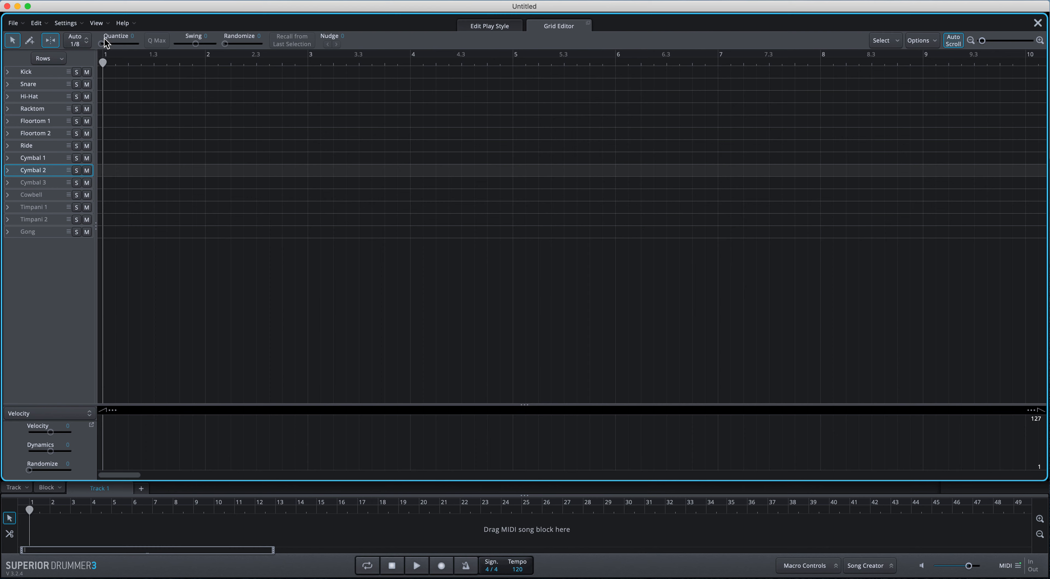
mouse_move(25, 77)
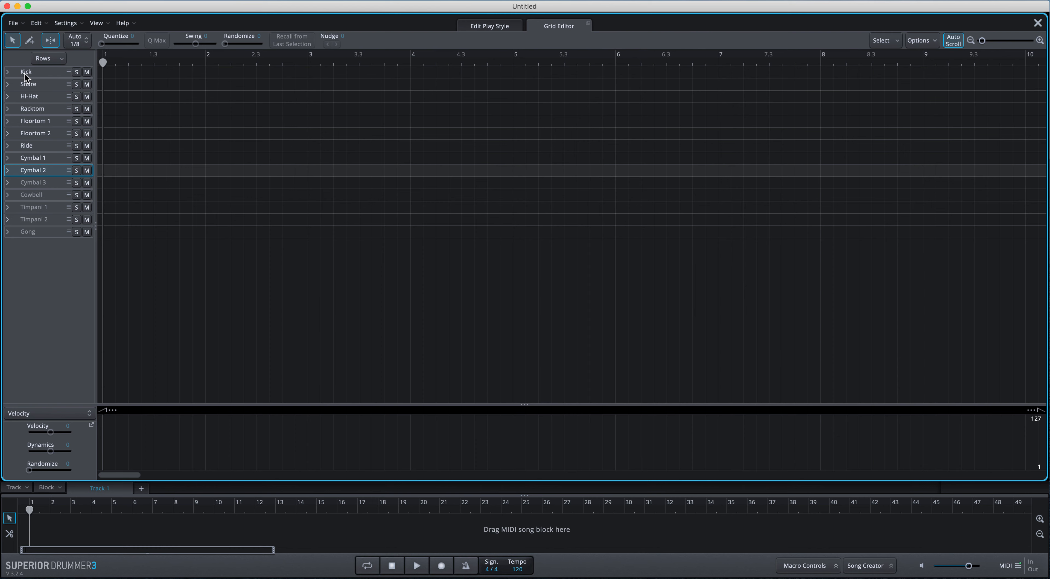
mouse_move(27, 79)
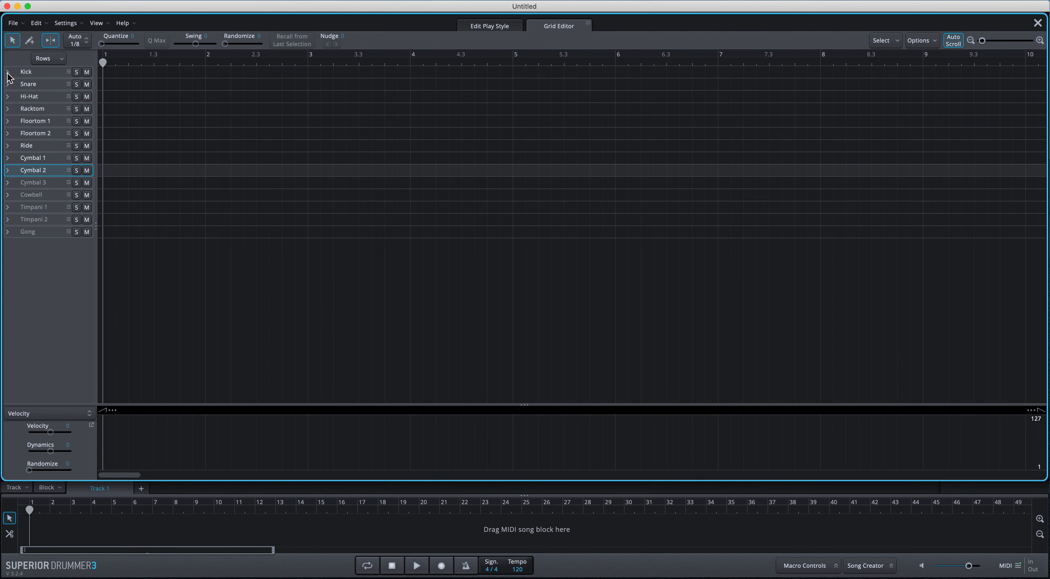
left_click(7, 72)
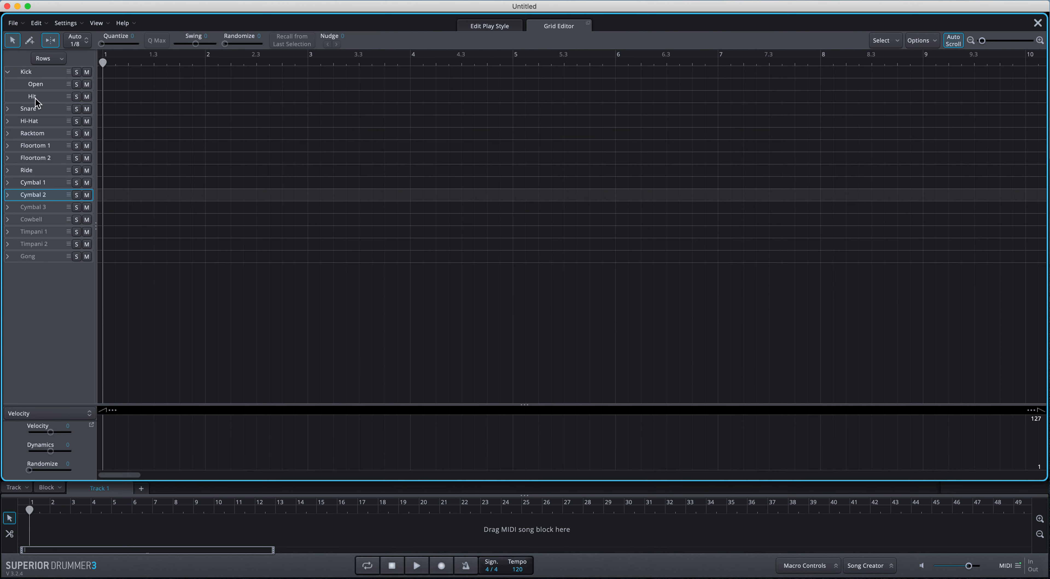
left_click(32, 96)
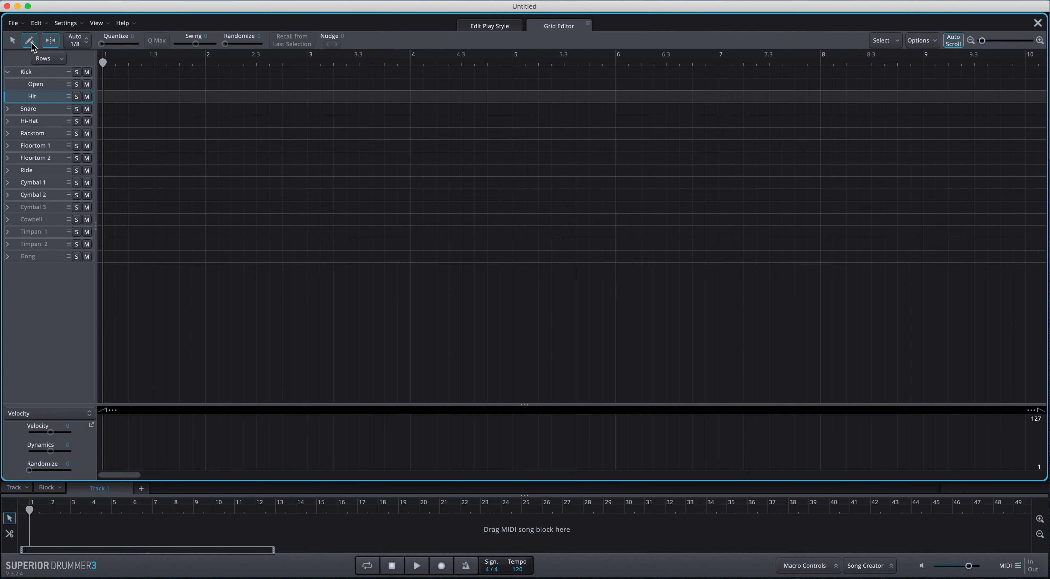
mouse_move(206, 102)
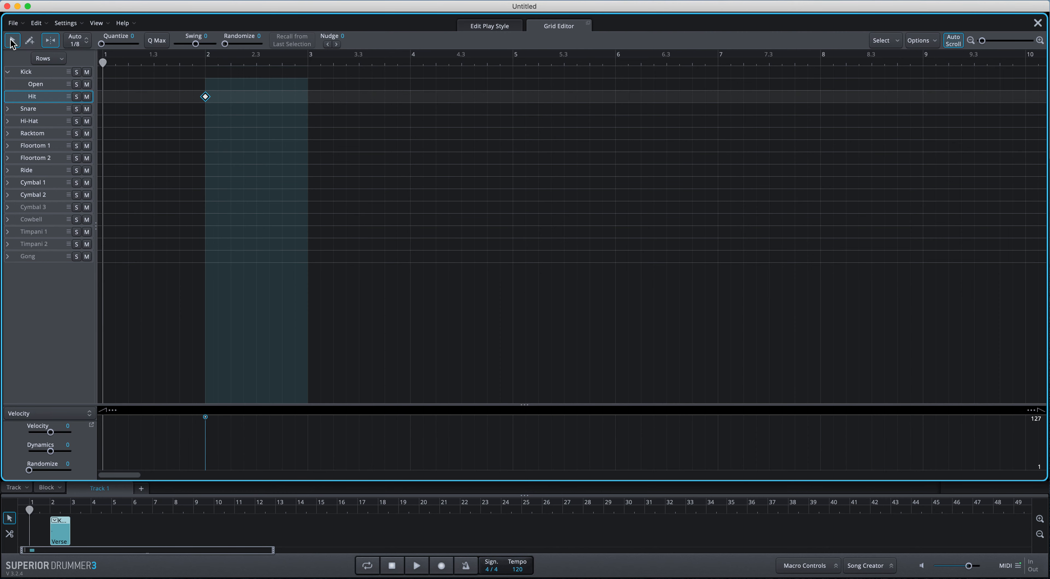
mouse_move(206, 418)
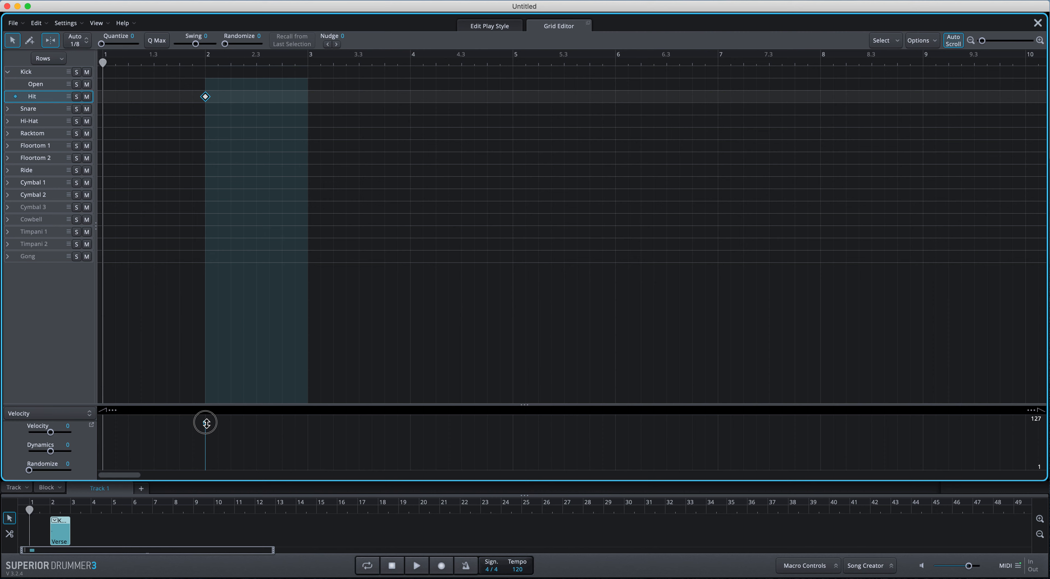
mouse_move(205, 422)
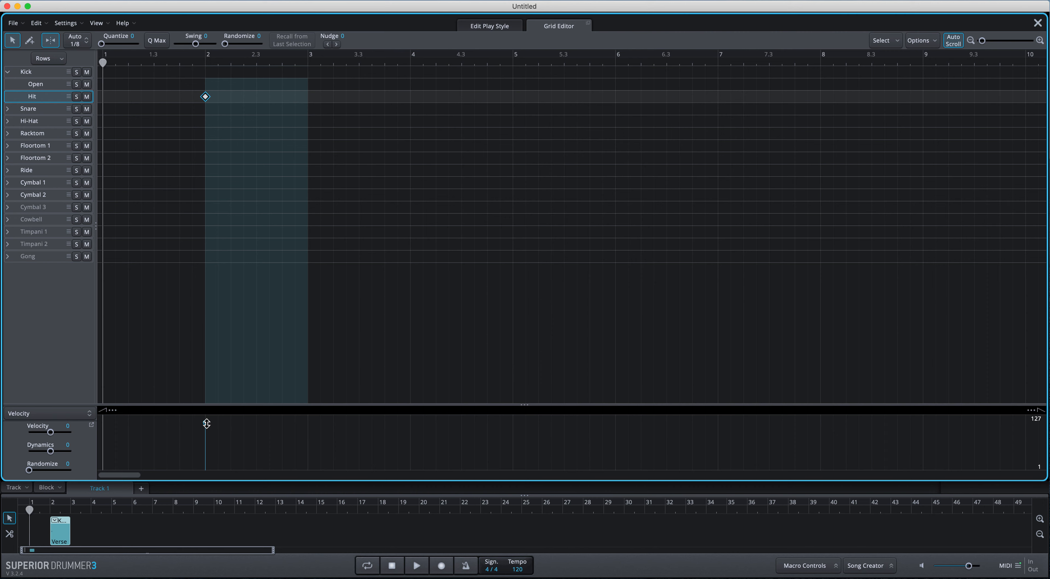
mouse_move(742, 200)
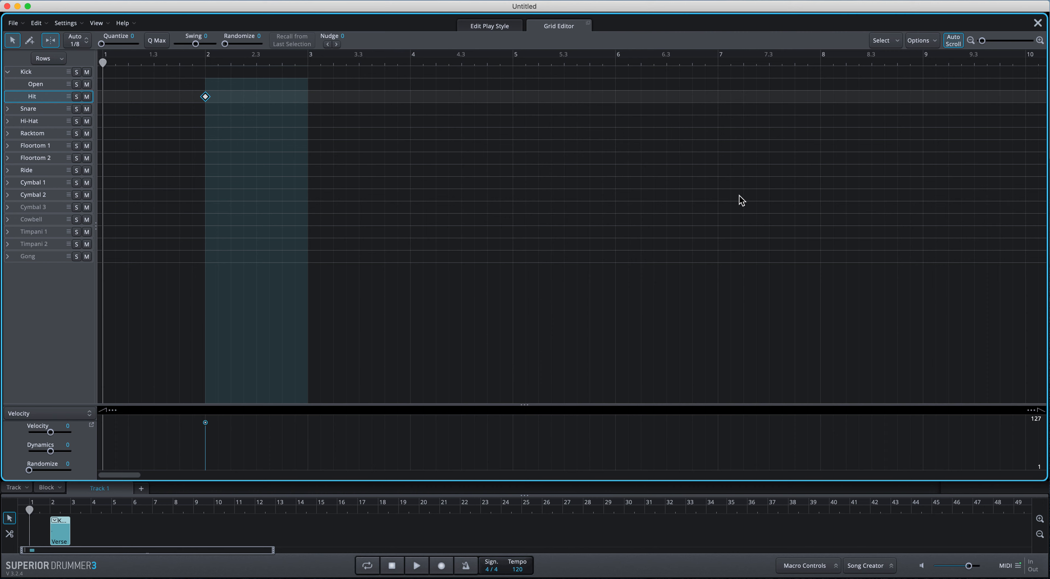